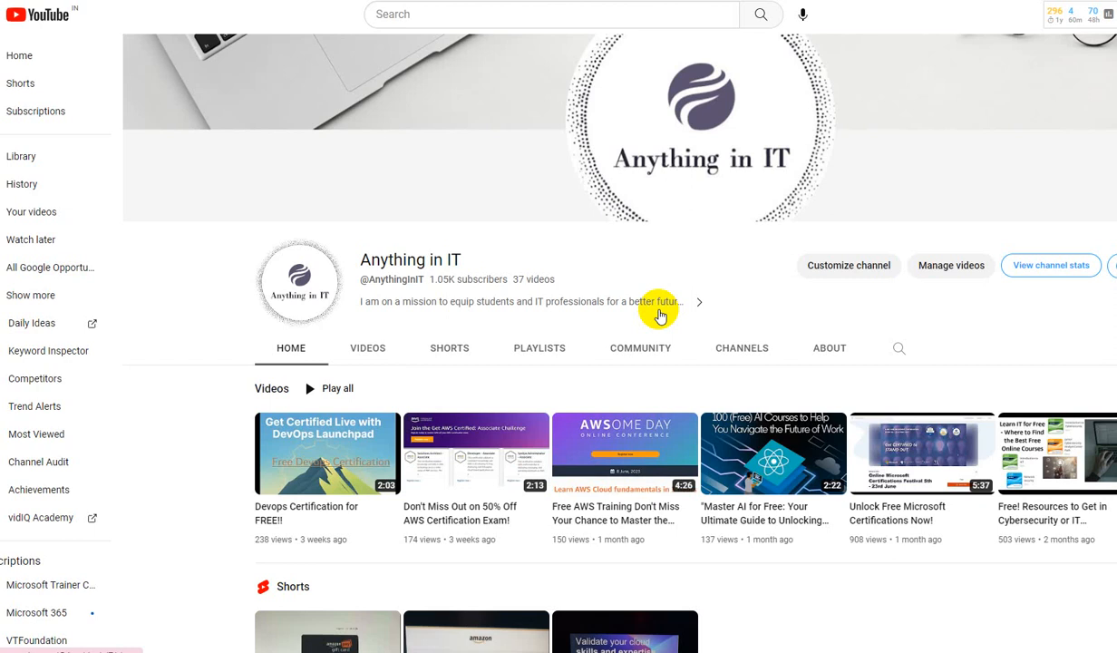
{"action": "mouse_move", "coordinate": [751, 578]}
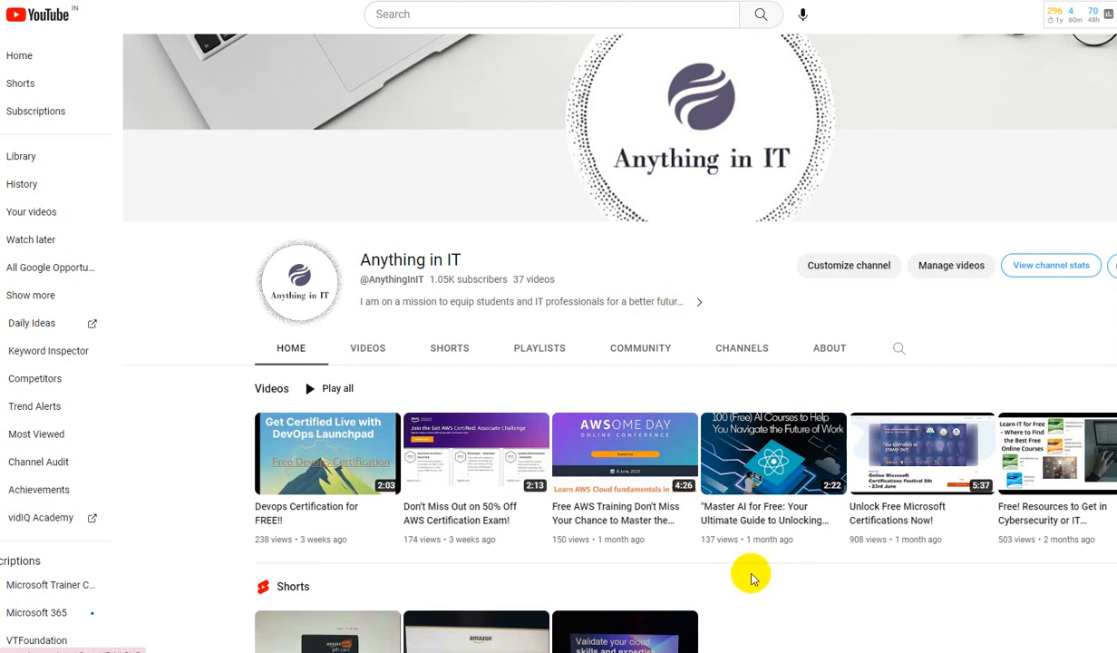
{"action": "mouse_move", "coordinate": [803, 621]}
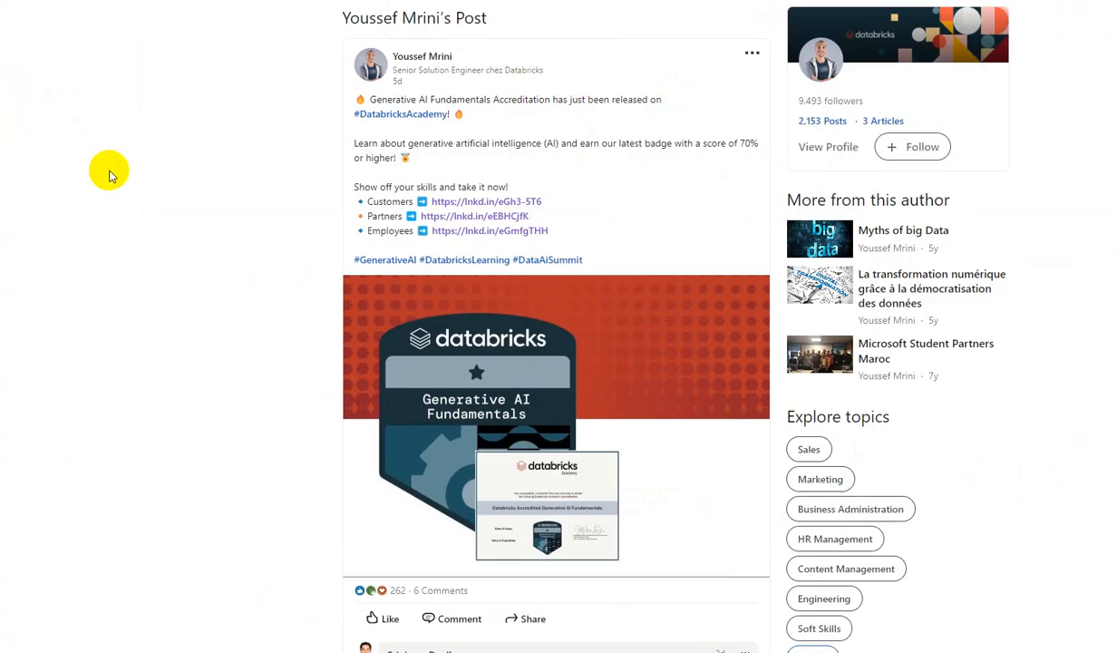
{"action": "mouse_move", "coordinate": [503, 85]}
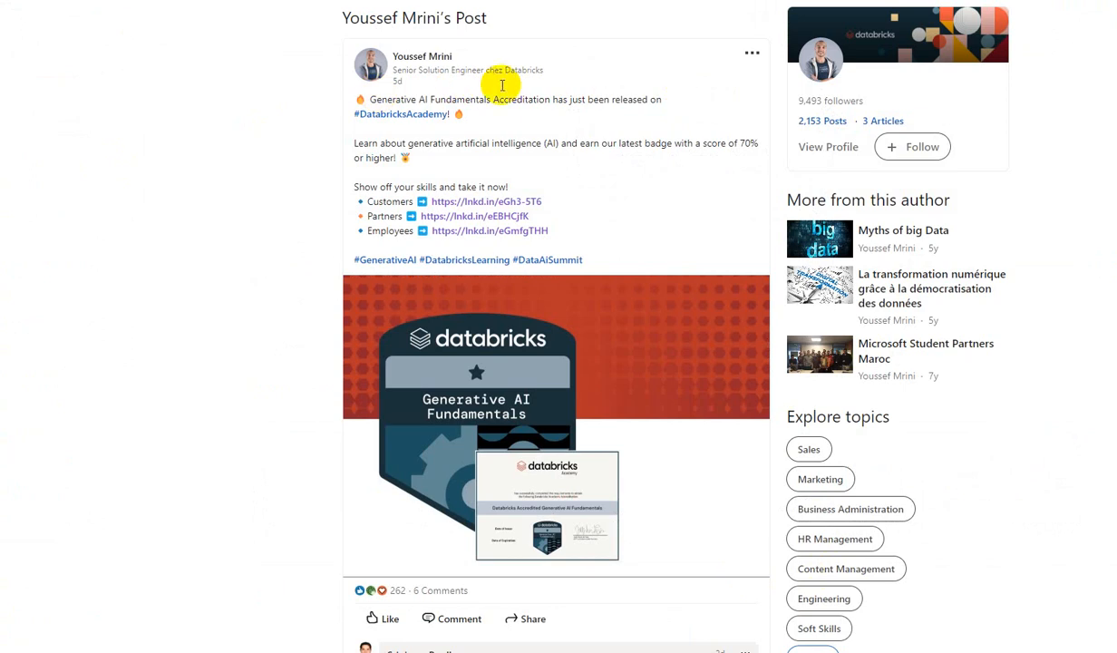
{"action": "mouse_move", "coordinate": [214, 98]}
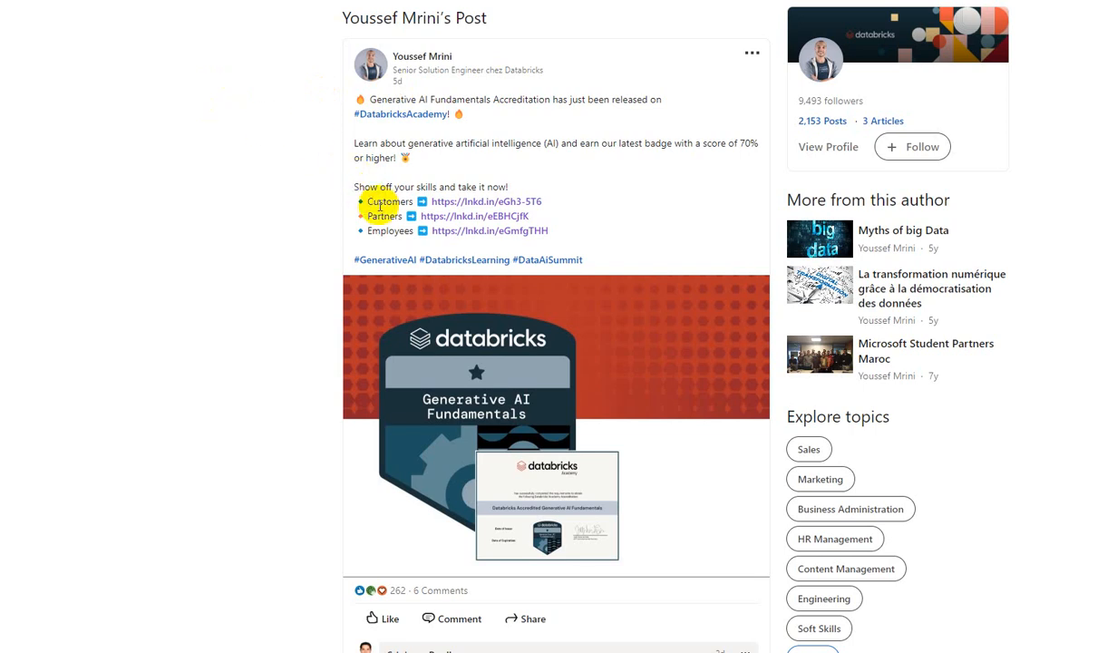
{"action": "mouse_move", "coordinate": [299, 205]}
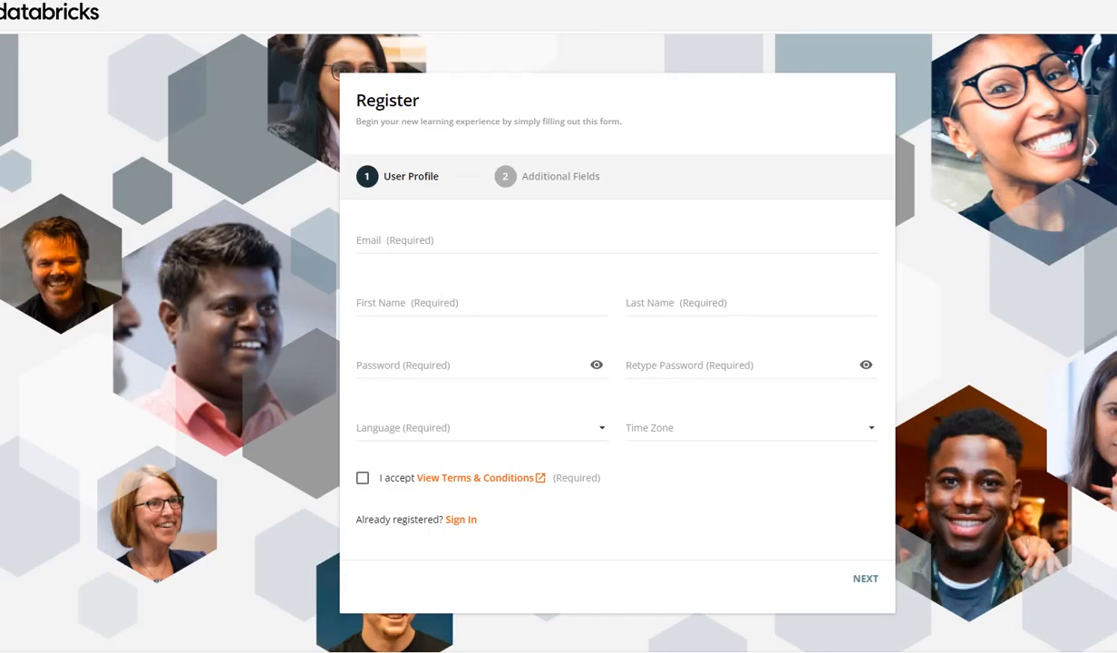
{"action": "mouse_move", "coordinate": [460, 214]}
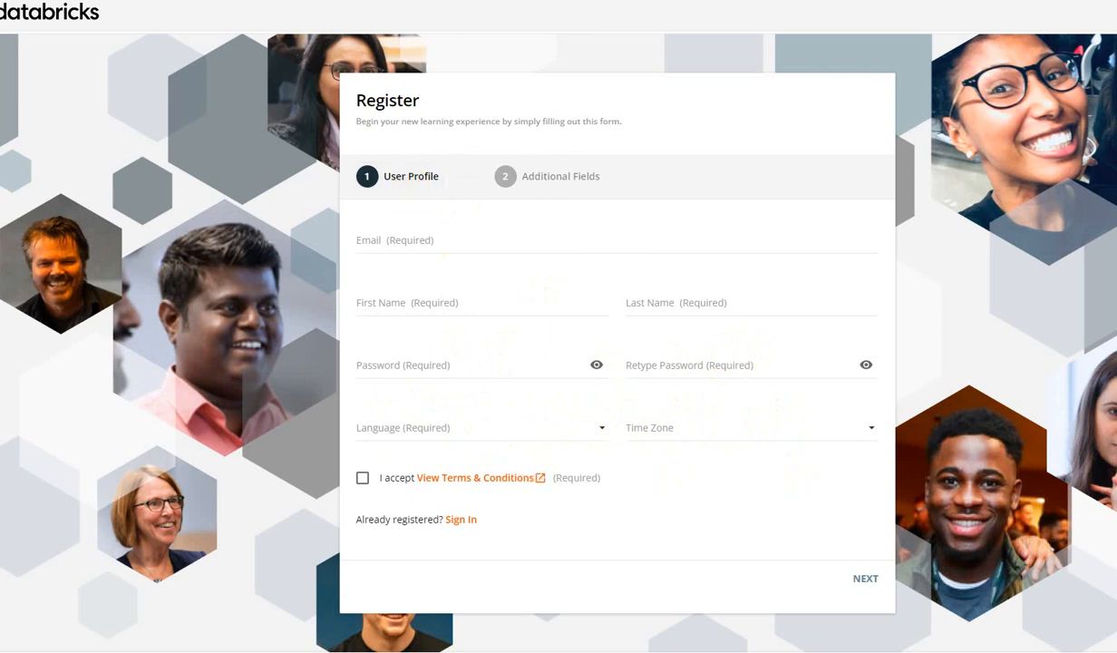
Step: Fill in the registration details and start entering the company email for training access
{"action": "left_click", "coordinate": [863, 577]}
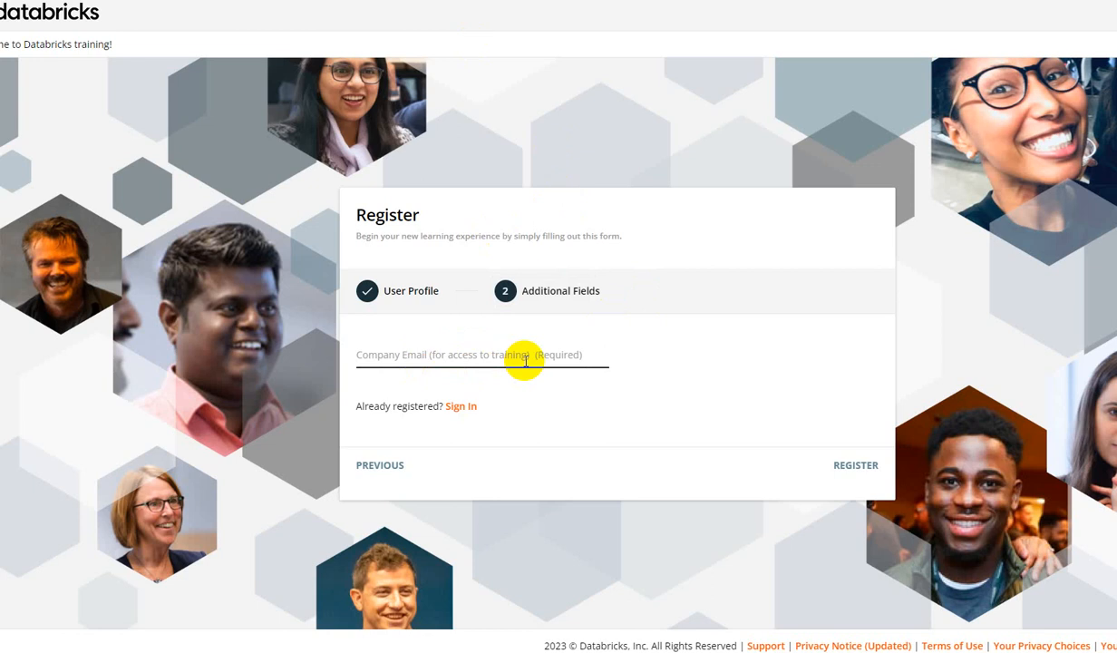
{"action": "left_click", "coordinate": [852, 464]}
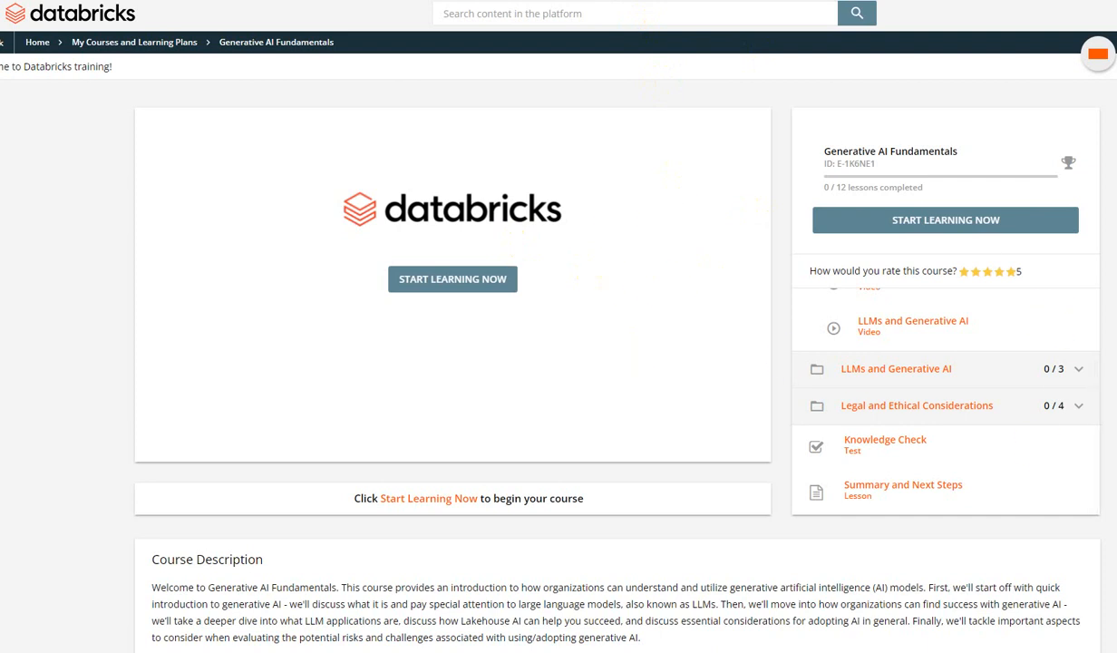
{"action": "mouse_move", "coordinate": [1095, 307]}
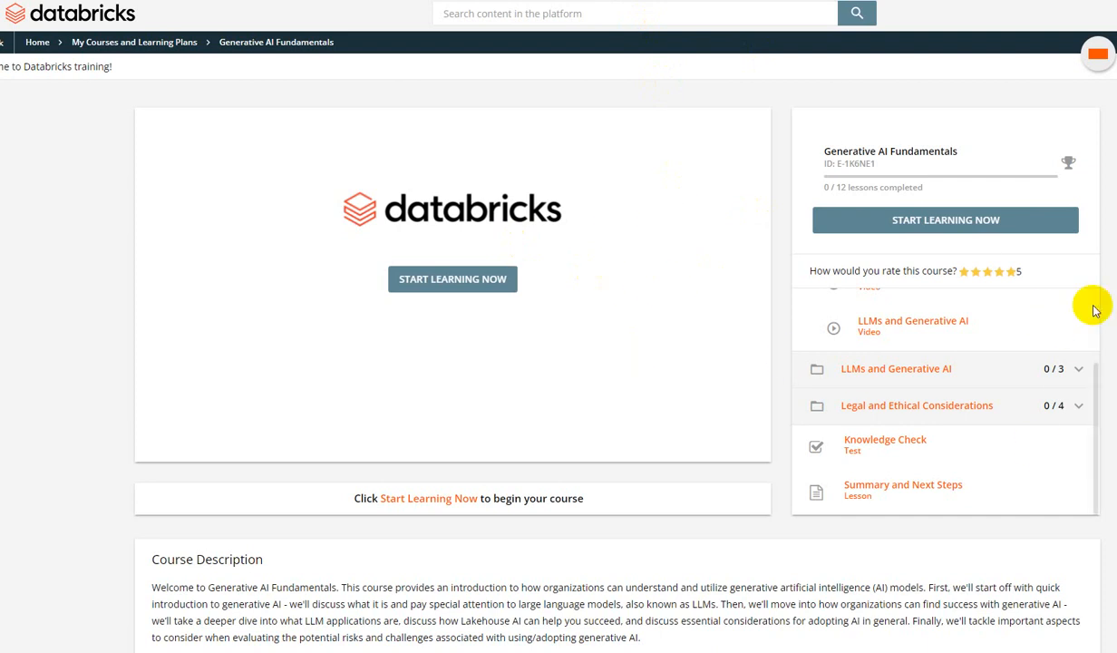